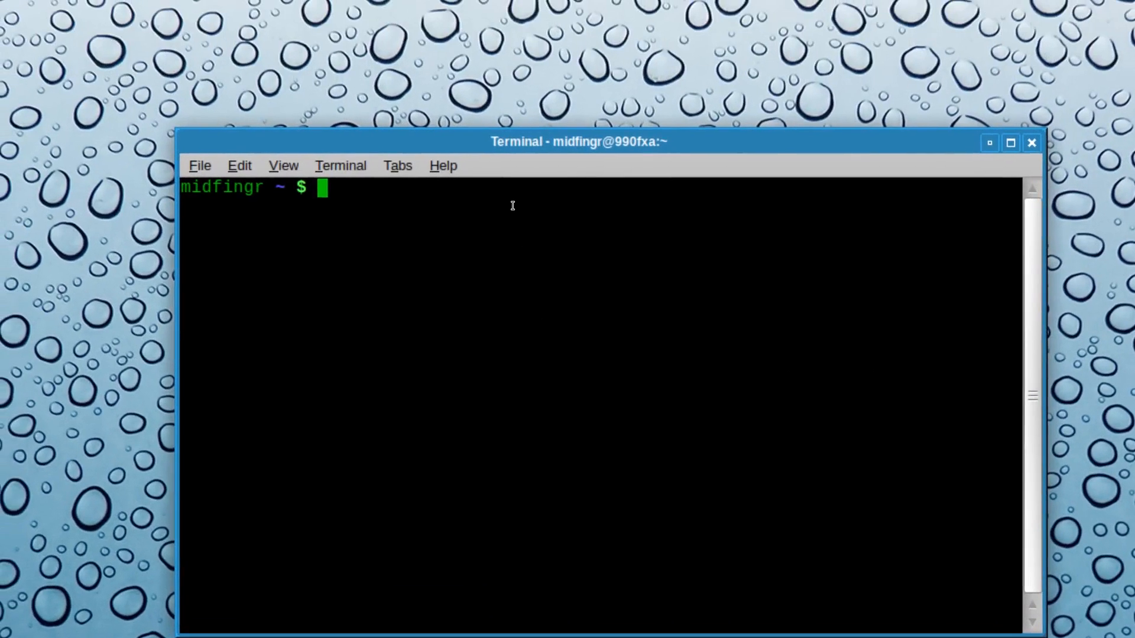
# Step: Start installing yad from the AUR with the yaourt -S yad command
pyautogui.write('ya')
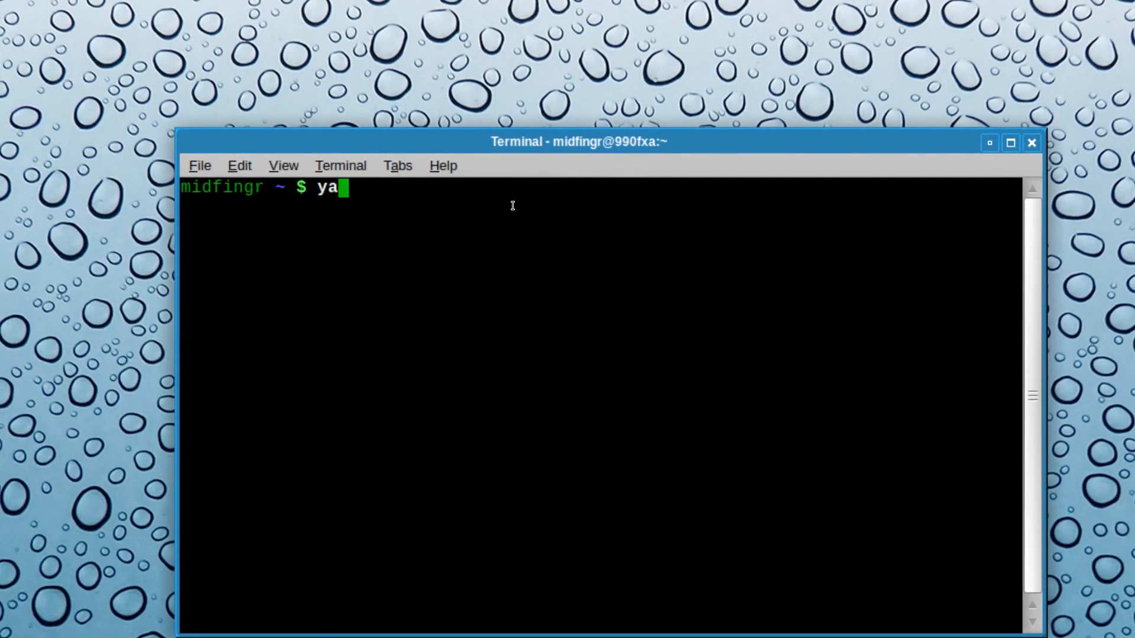
pyautogui.write('ourt')
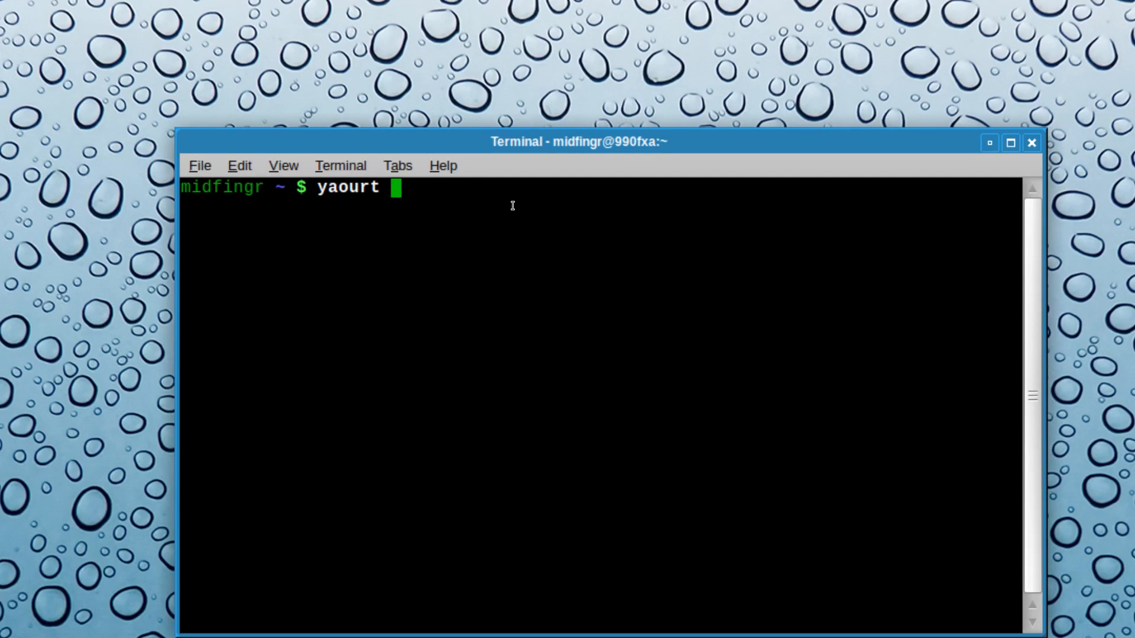
pyautogui.write('-')
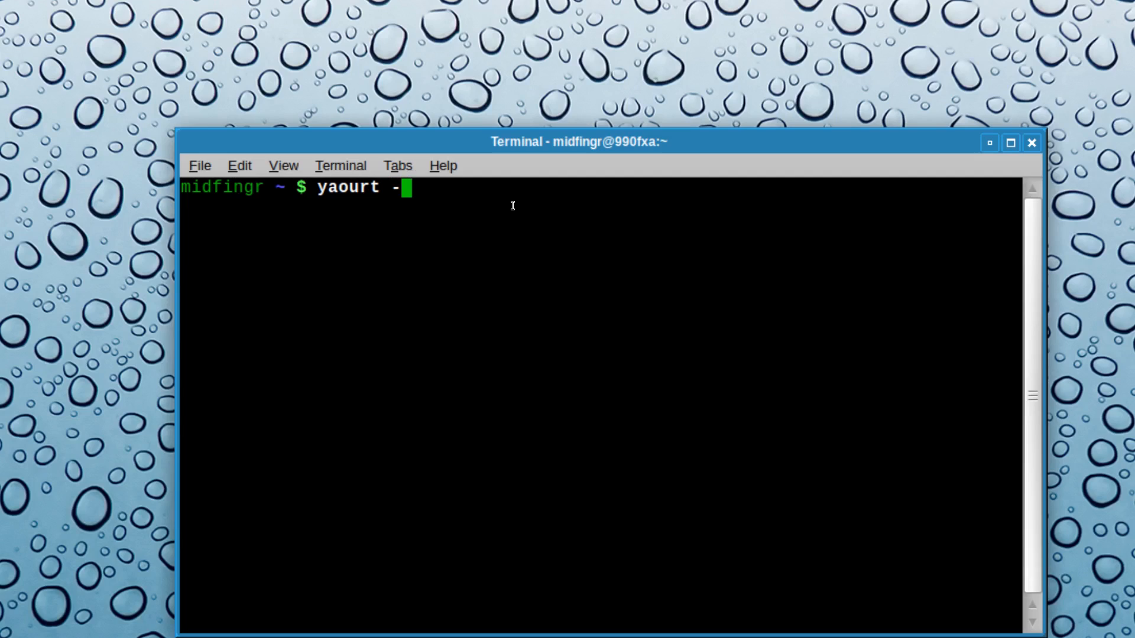
pyautogui.write('S')
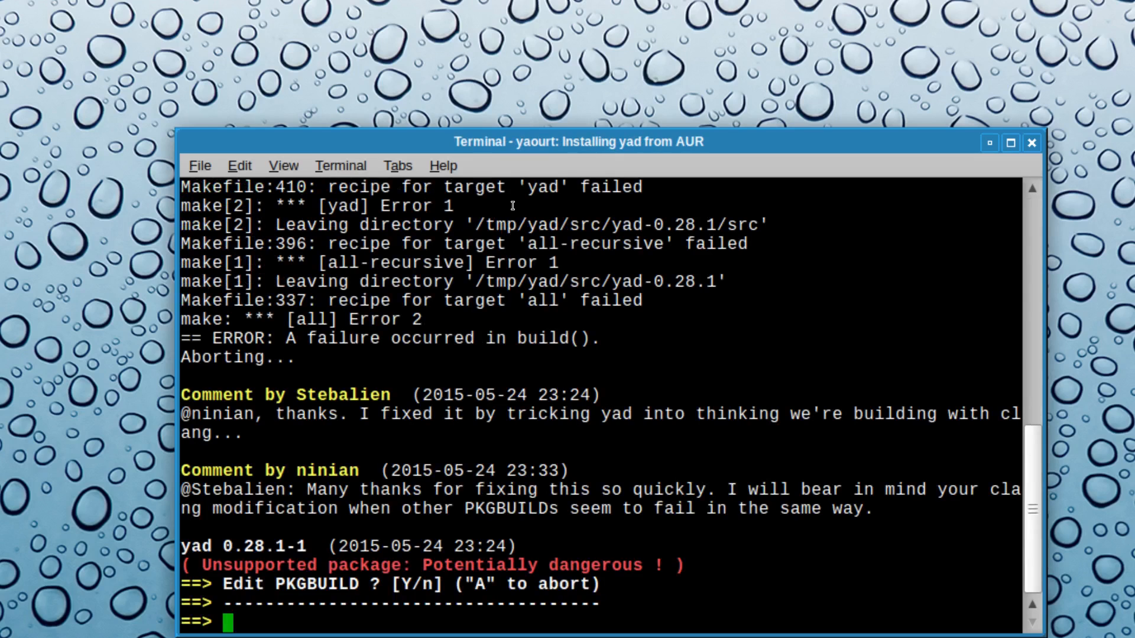
# Step: Decline editing the PKGBUILD with n so yad 0.28.1-1 finishes installing
pyautogui.moveTo(578, 141); pyautogui.dragTo(562, 14)
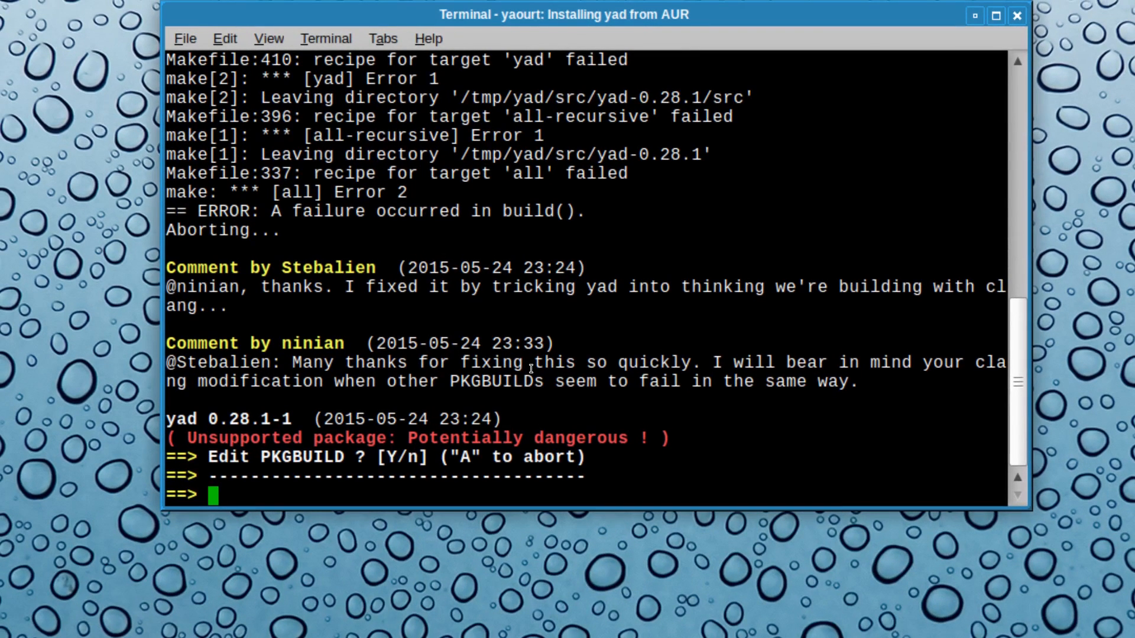
pyautogui.write('n')
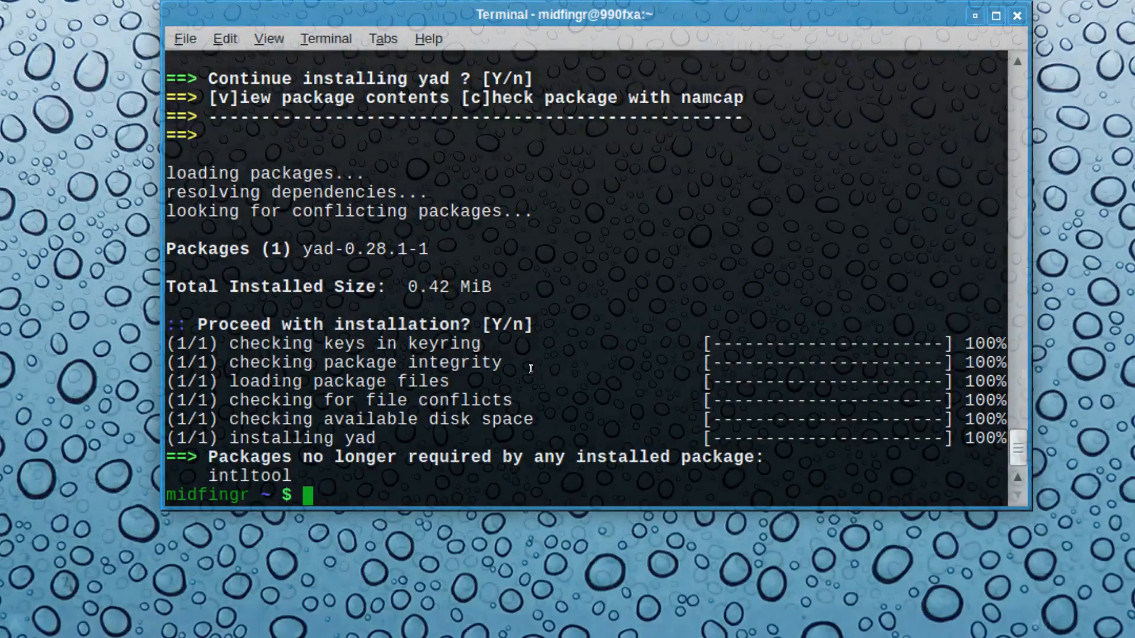
# Step: Close the terminal and bring back the PCManFM window on the arch_chrome folder
pyautogui.click(1017, 15)
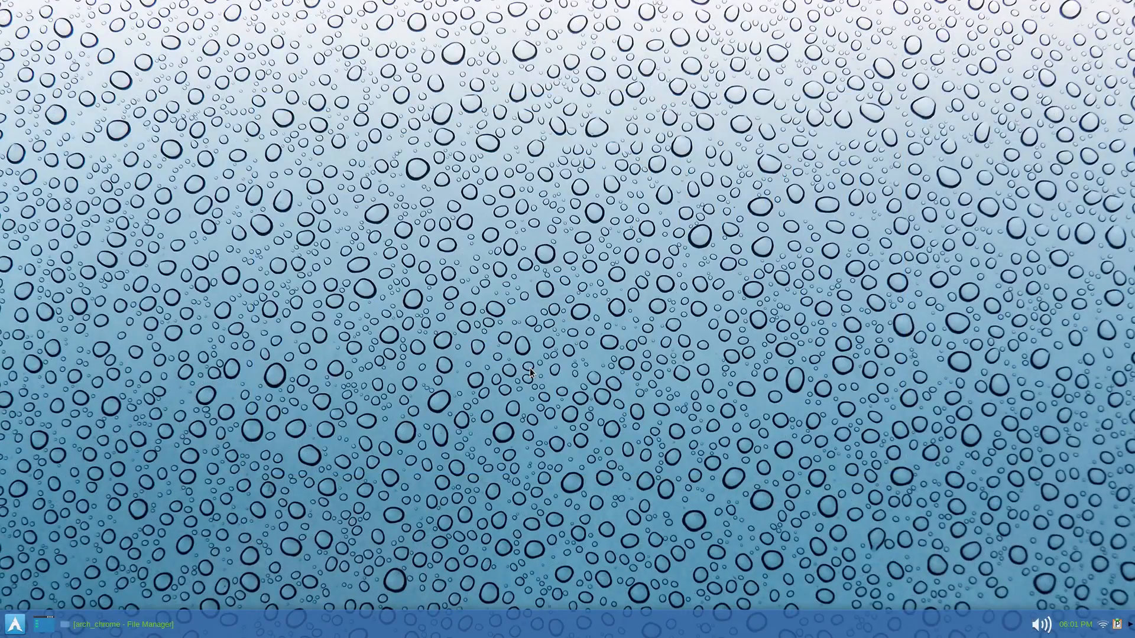
pyautogui.click(14, 624)
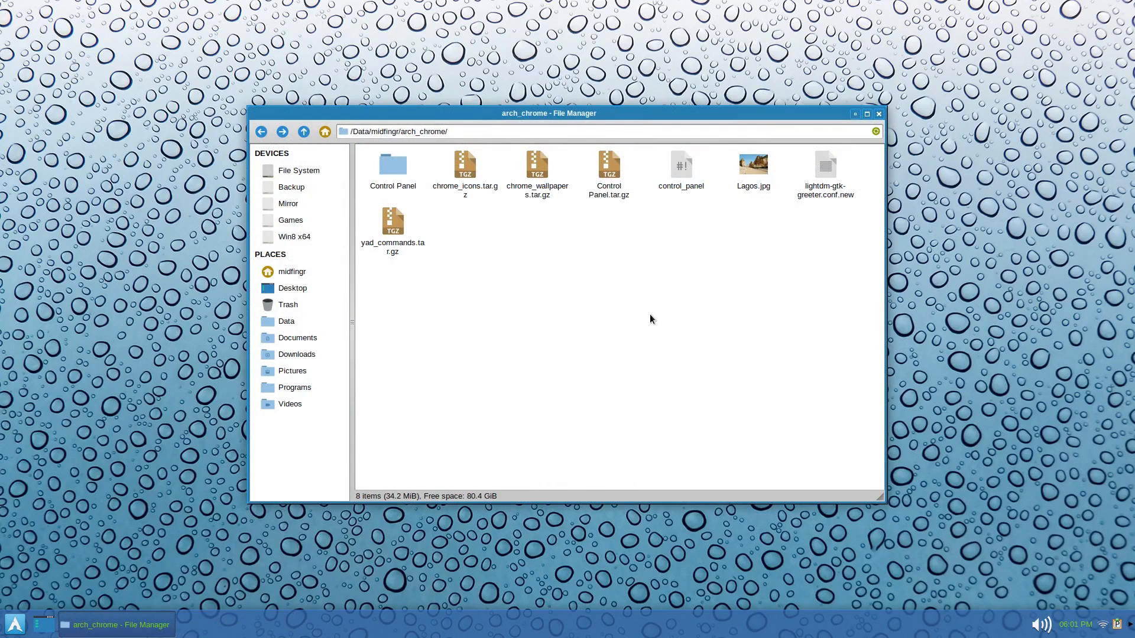
pyautogui.moveTo(665, 306)
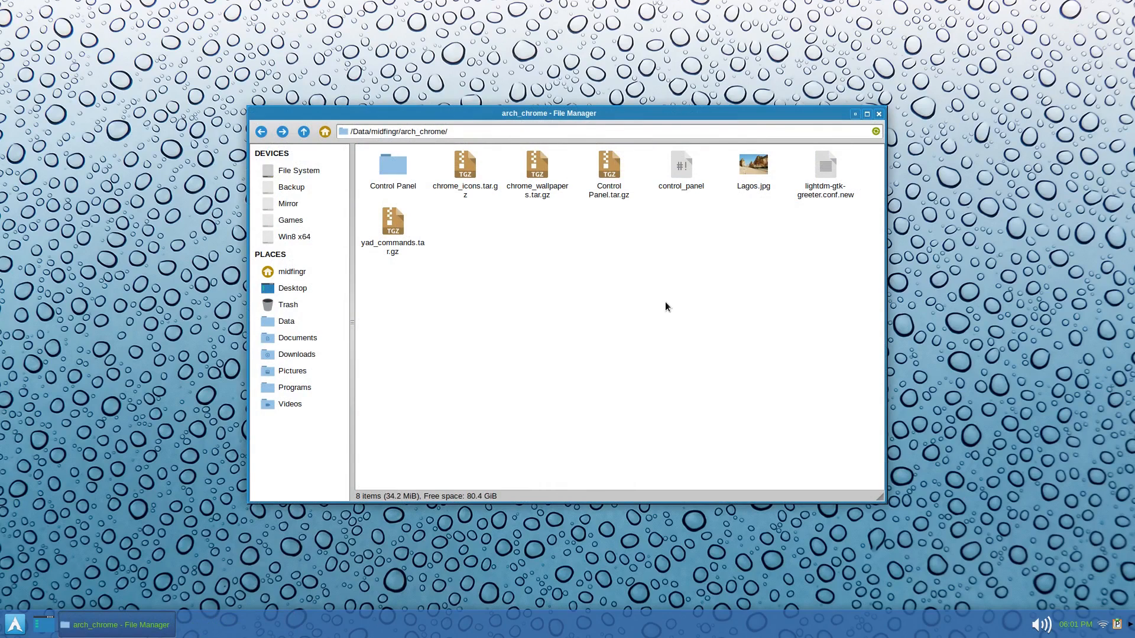
pyautogui.moveTo(659, 294)
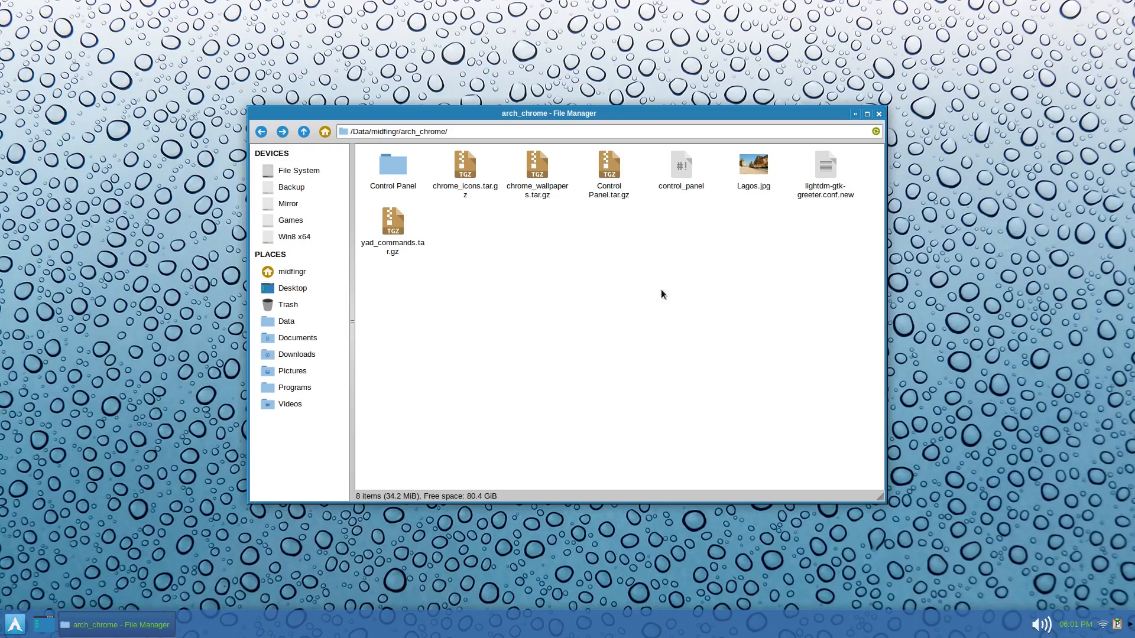
# Step: Open the control_panel script in Leafpad and widen the window so lines don't wrap
pyautogui.click(680, 164)
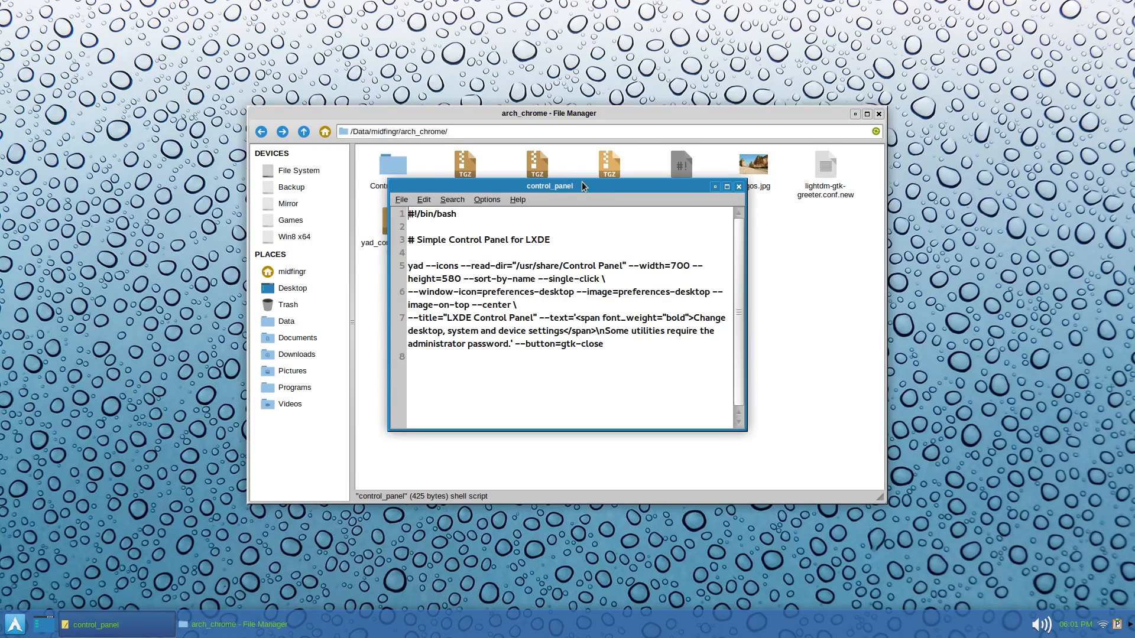
pyautogui.moveTo(550, 185); pyautogui.dragTo(496, 173)
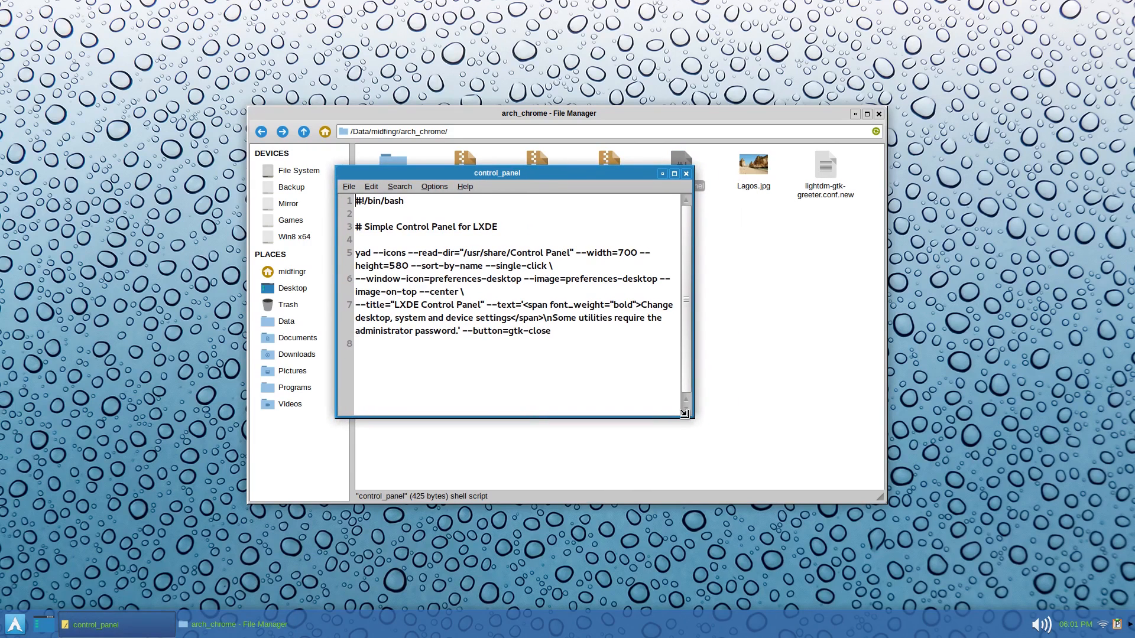
pyautogui.moveTo(688, 414); pyautogui.dragTo(1034, 462)
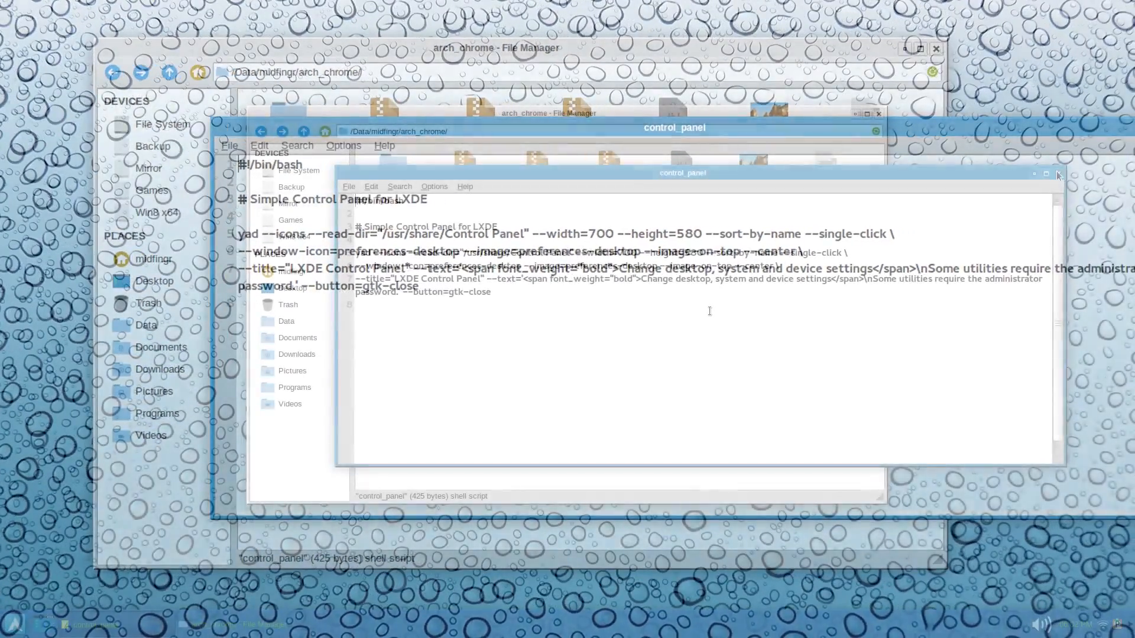
# Step: View the control_panel script's Properties at its Permissions settings
pyautogui.rightClick(680, 166)
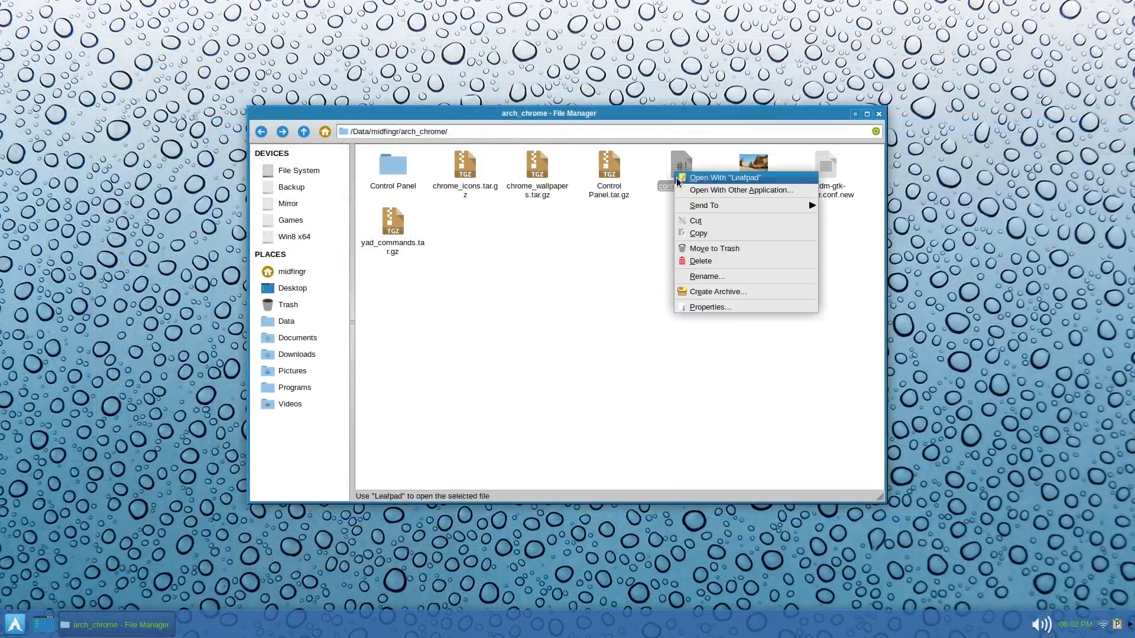
pyautogui.click(709, 307)
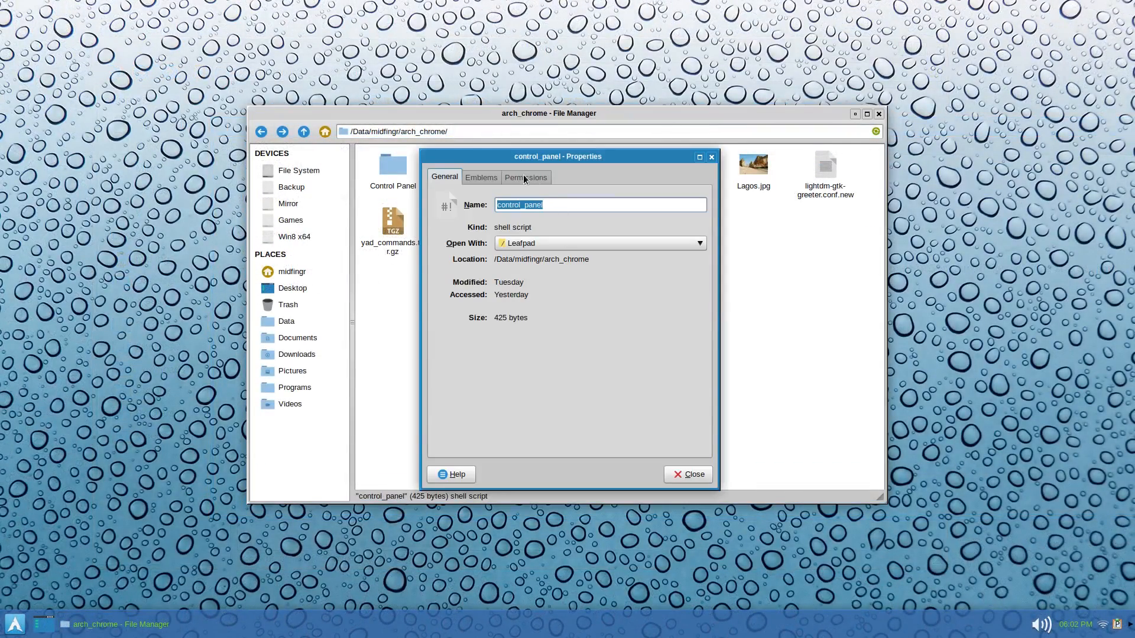
pyautogui.click(524, 178)
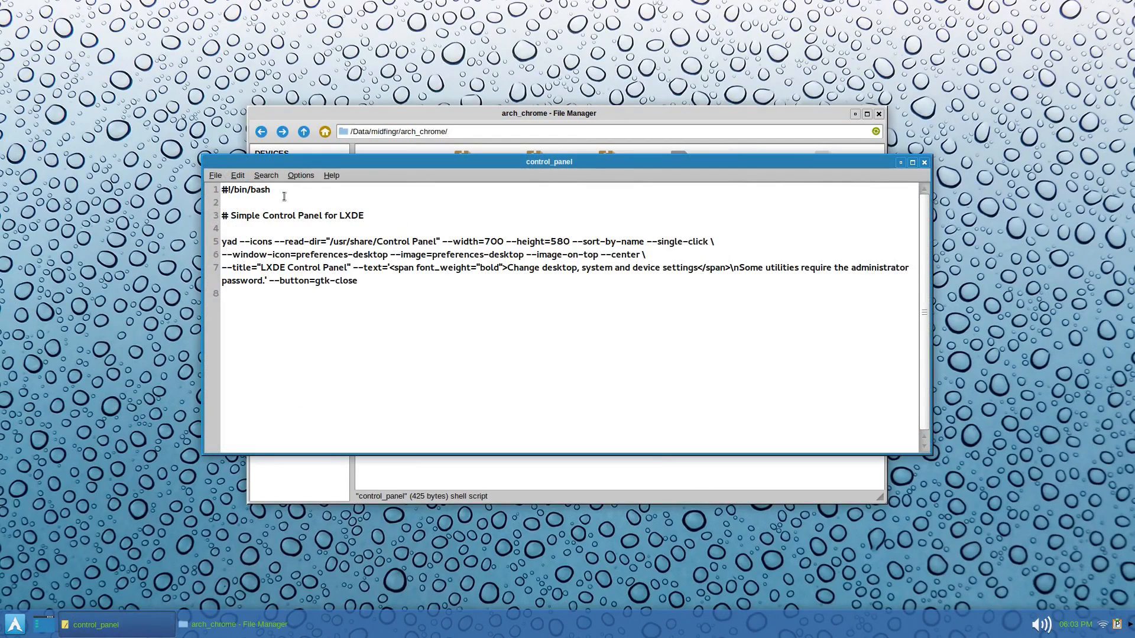
pyautogui.moveTo(374, 115)
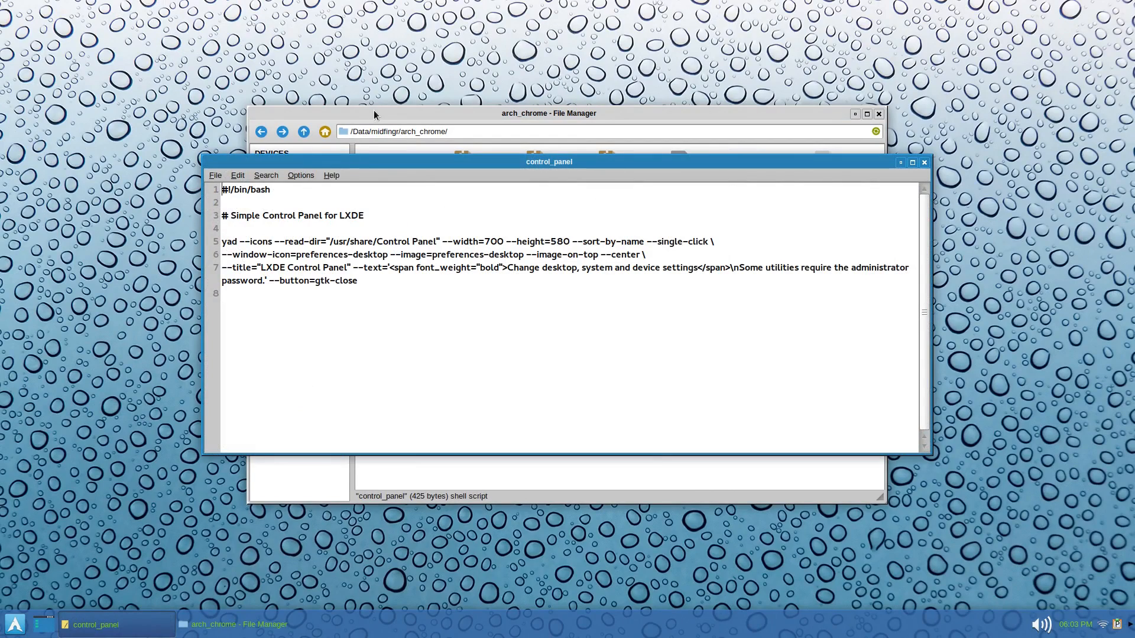
pyautogui.moveTo(335, 246)
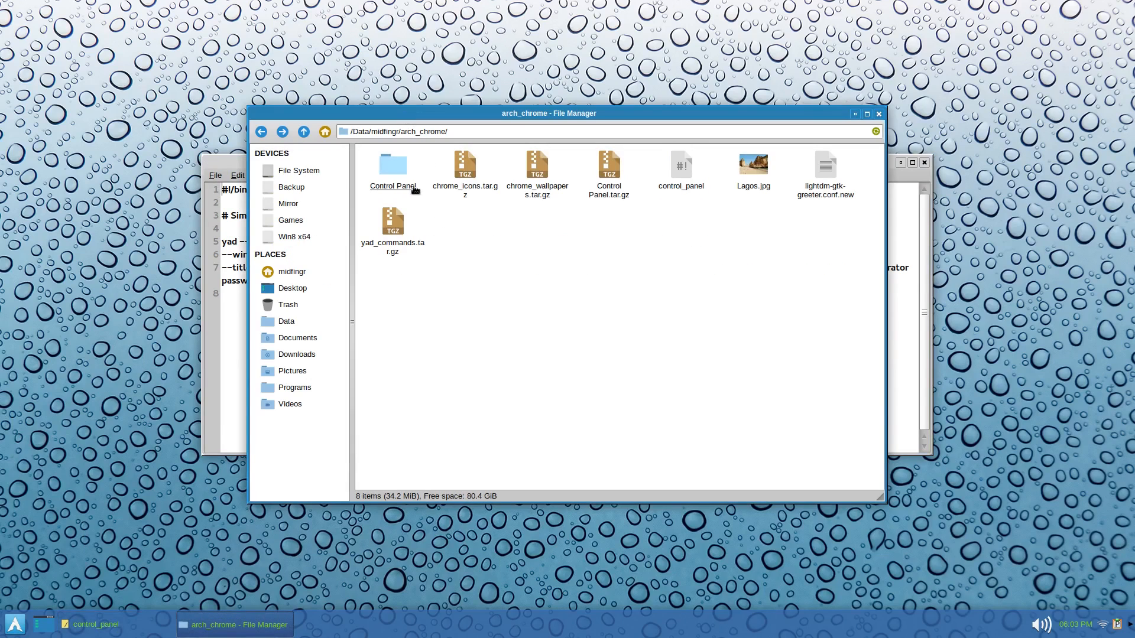
# Step: Open xfce4-power-manager-settings.desktop from the Control Panel folder in Leafpad
pyautogui.doubleClick(392, 164)
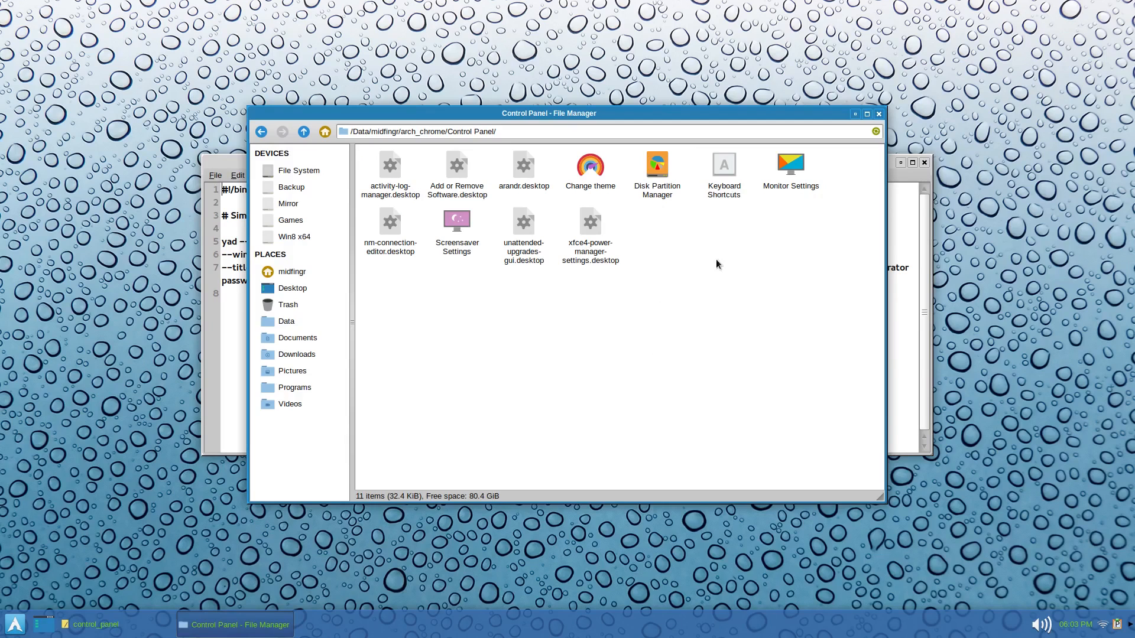
pyautogui.click(389, 222)
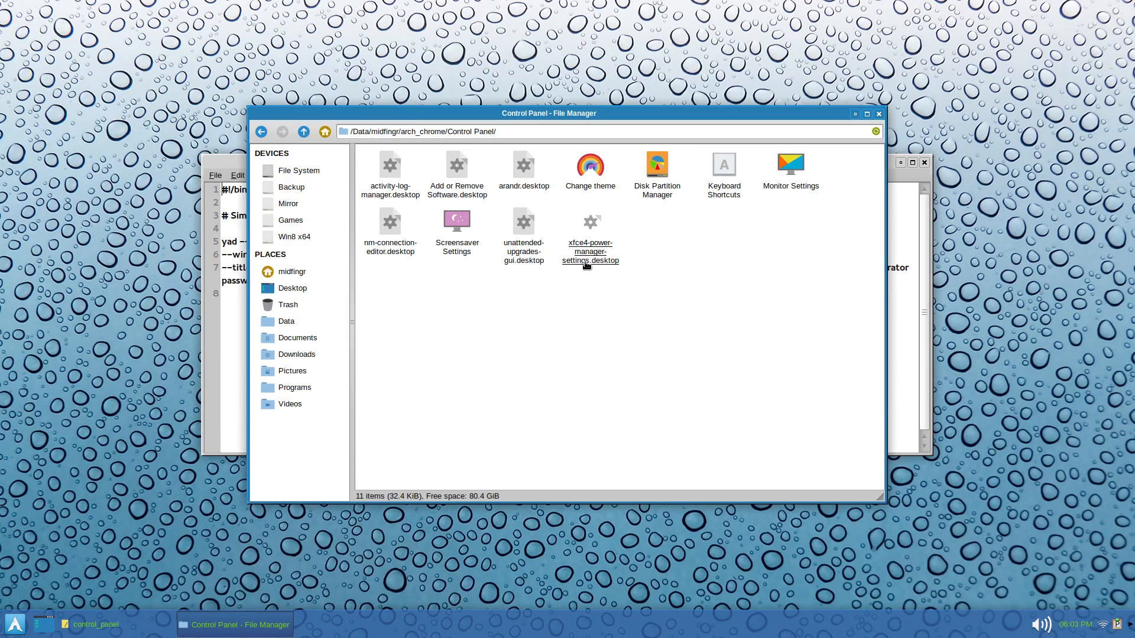
pyautogui.moveTo(548, 113); pyautogui.dragTo(536, 83)
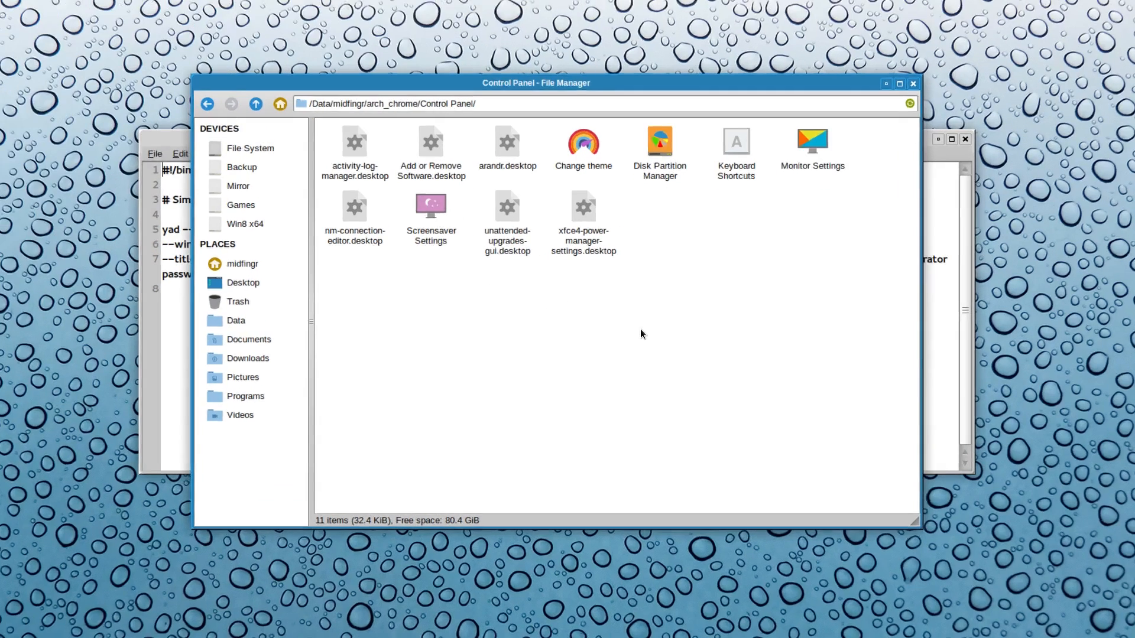
pyautogui.click(582, 210)
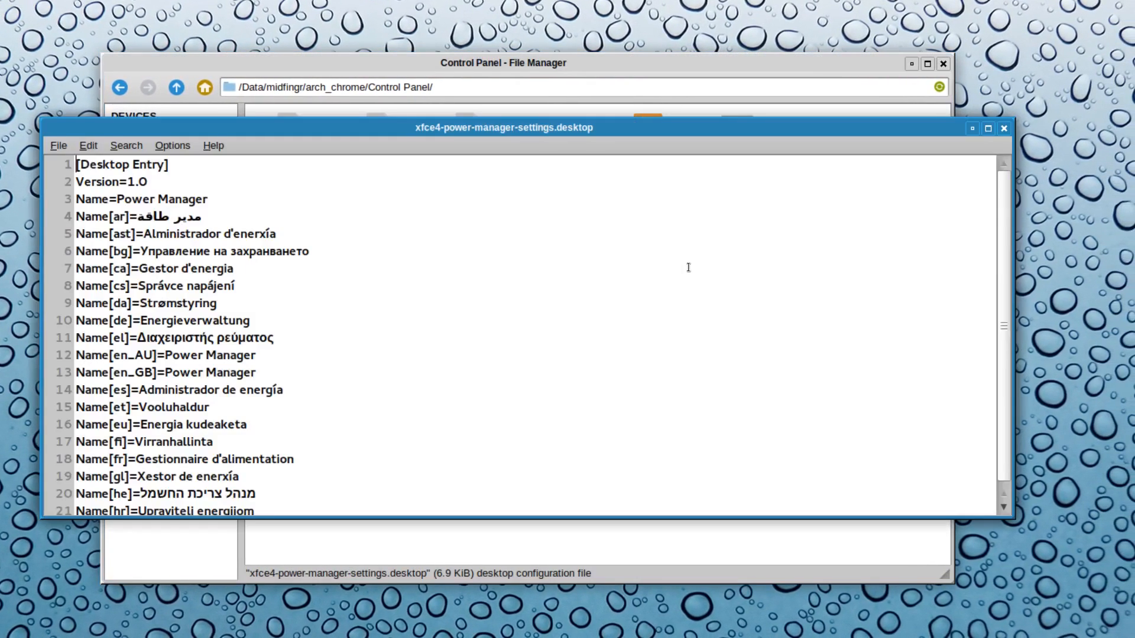
# Step: Review the yad --icons command in control_panel and raise the arch_chrome window
pyautogui.scroll(-3)
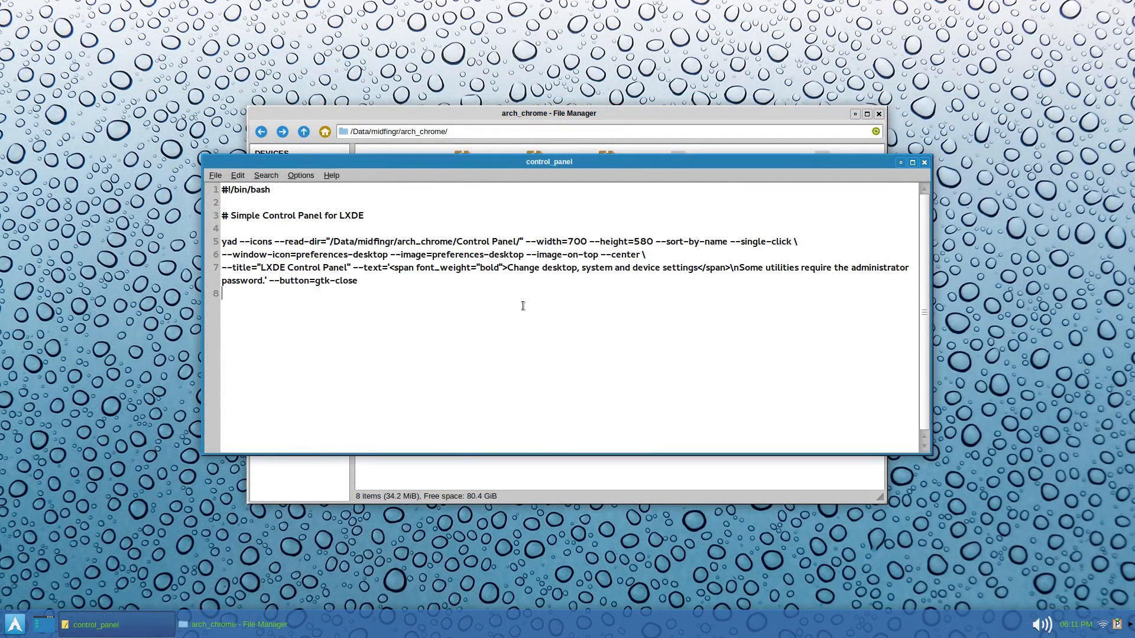
pyautogui.moveTo(434, 307)
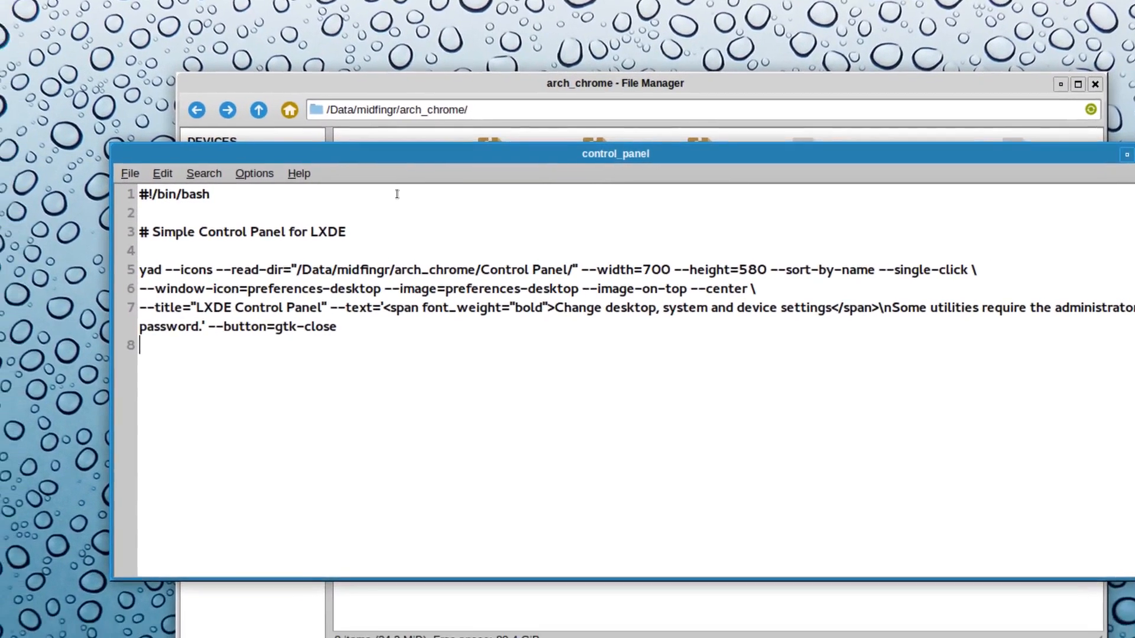
pyautogui.moveTo(614, 154); pyautogui.dragTo(587, 125)
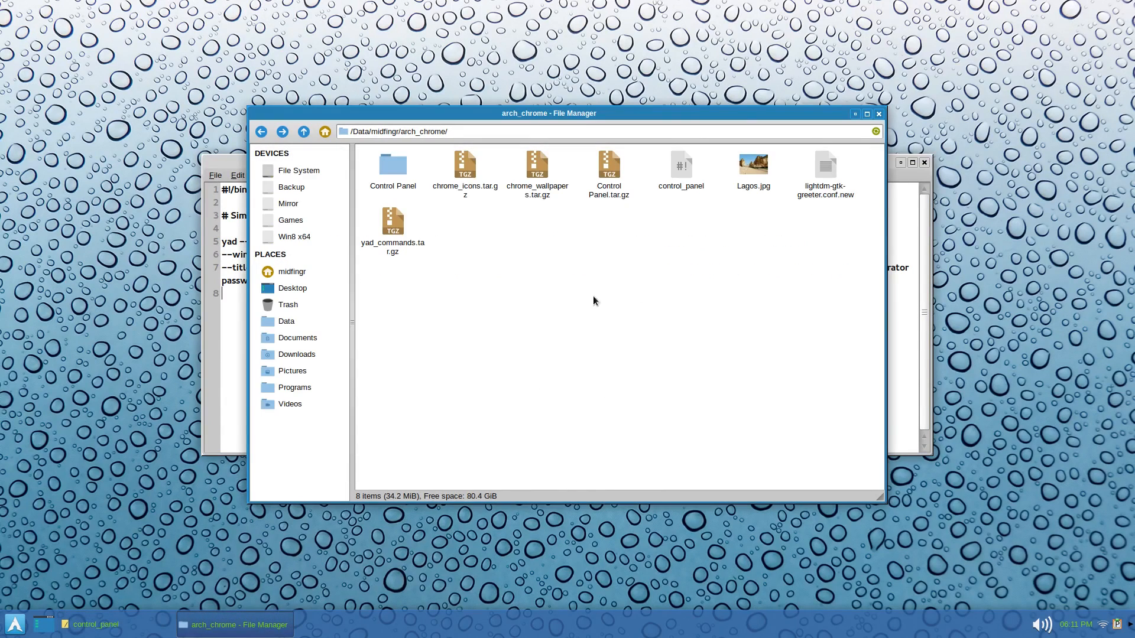
# Step: Run ./control_panel from a terminal opened in the arch_chrome folder
pyautogui.rightClick(592, 291)
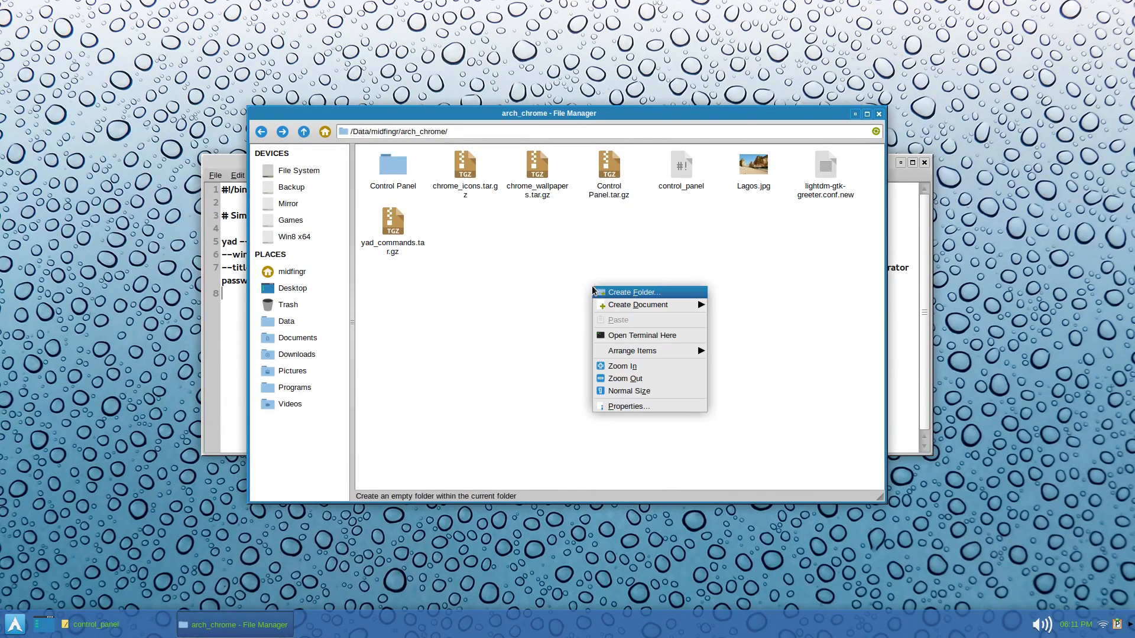
pyautogui.click(641, 335)
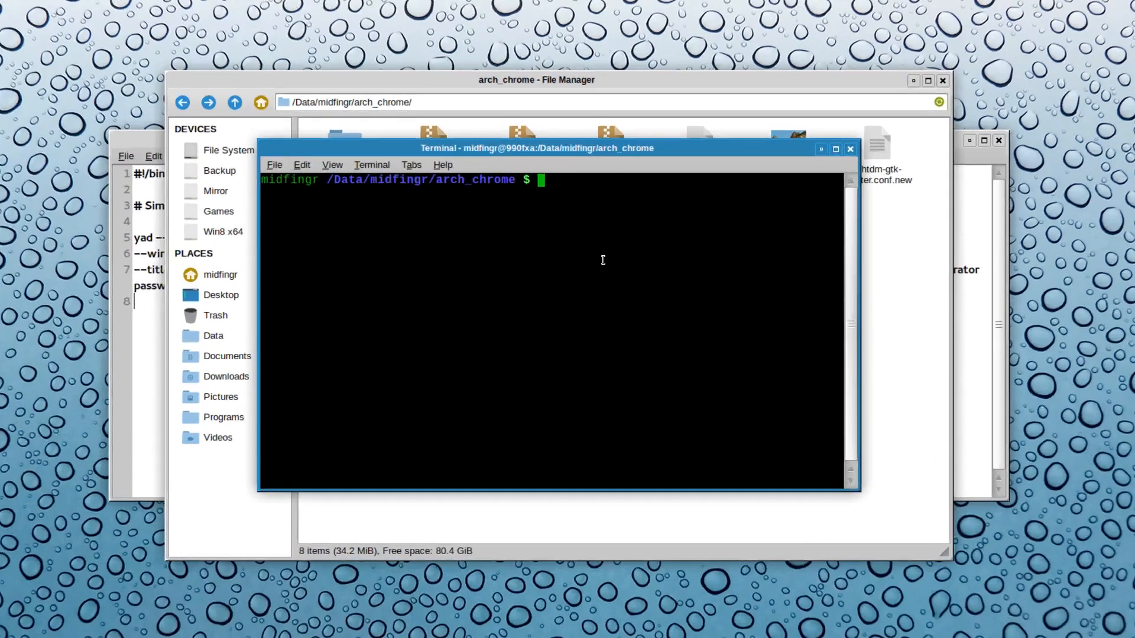
pyautogui.write('./c')
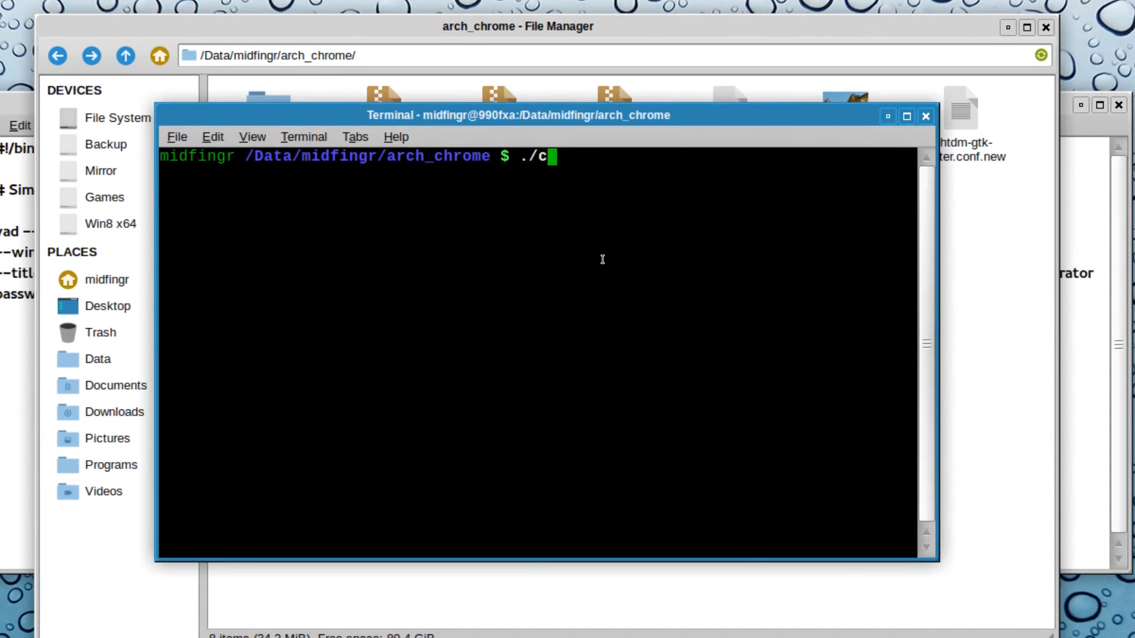
pyautogui.write('ontrol_panel')
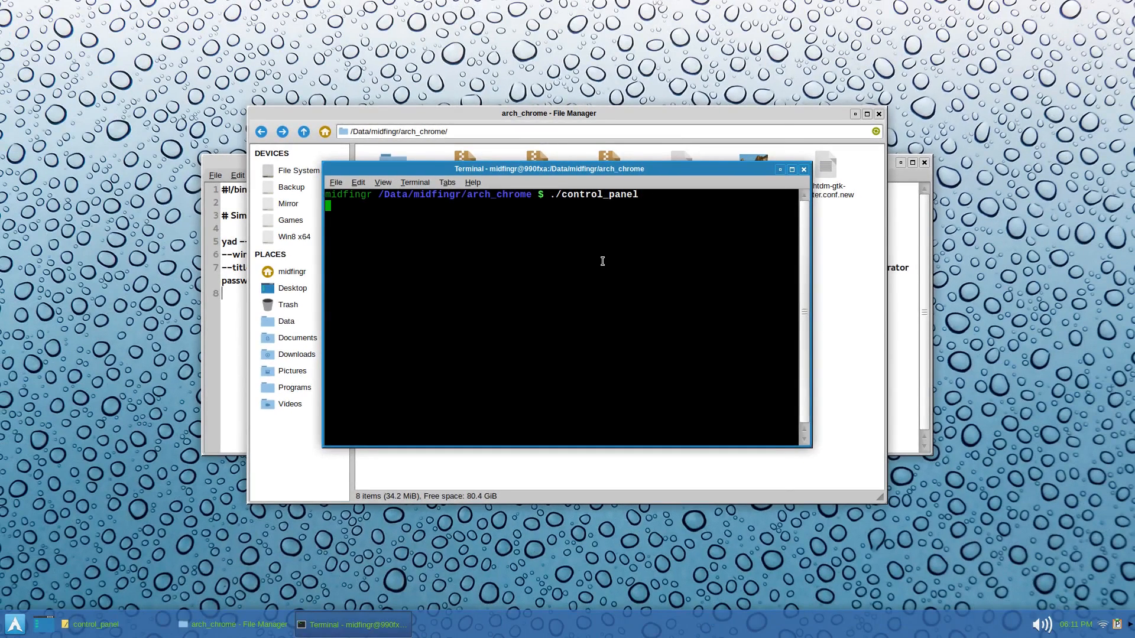
pyautogui.press('Return')
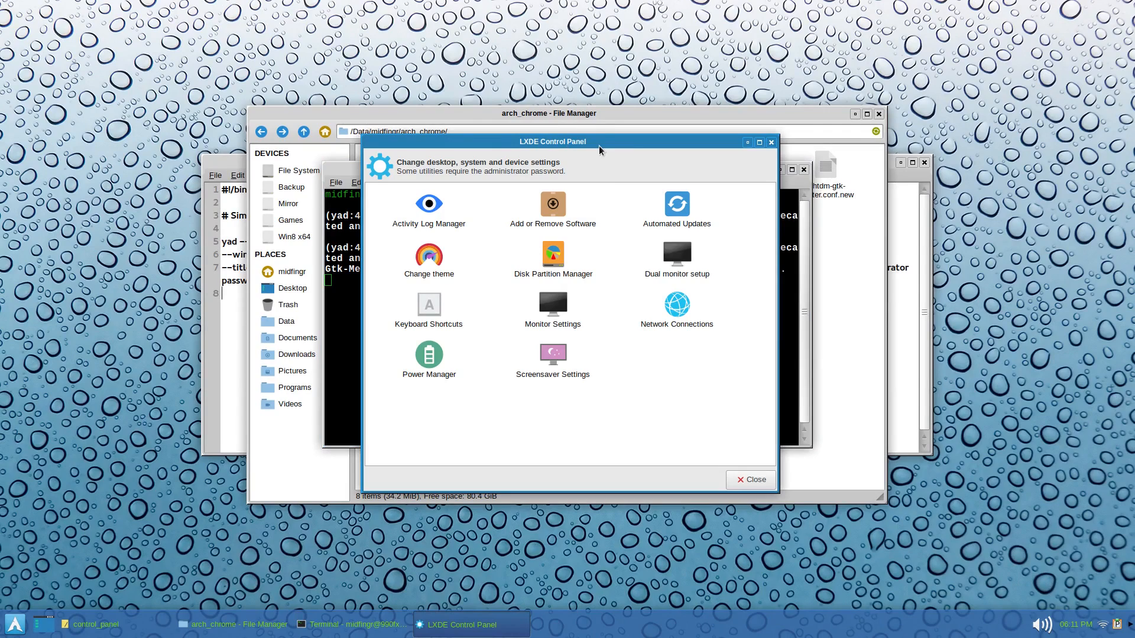
pyautogui.moveTo(682, 345)
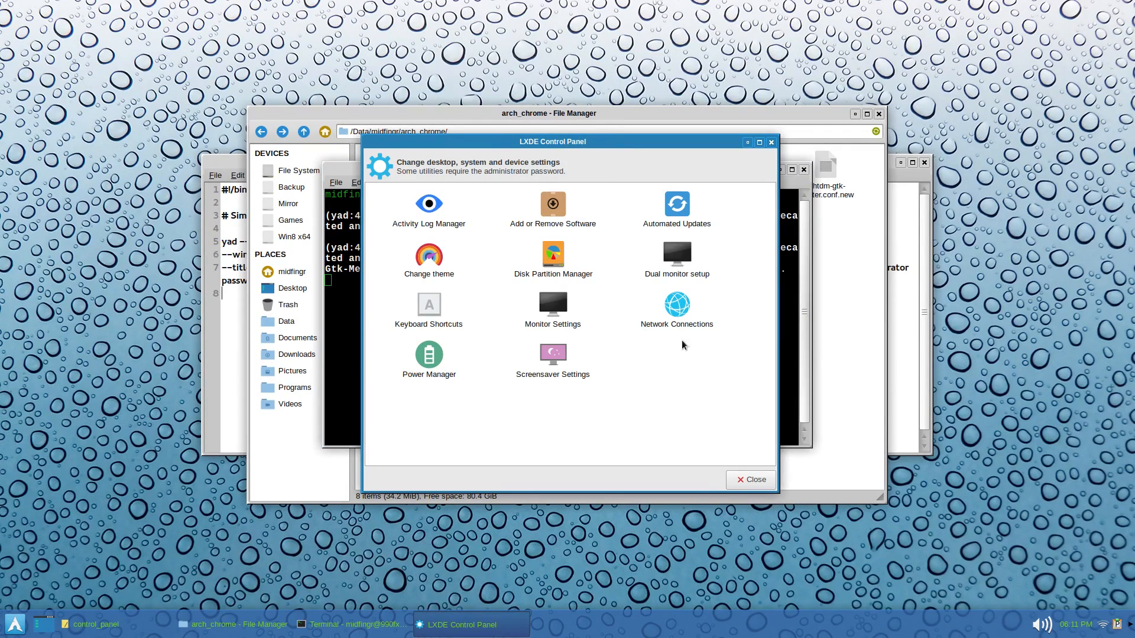
pyautogui.moveTo(639, 430)
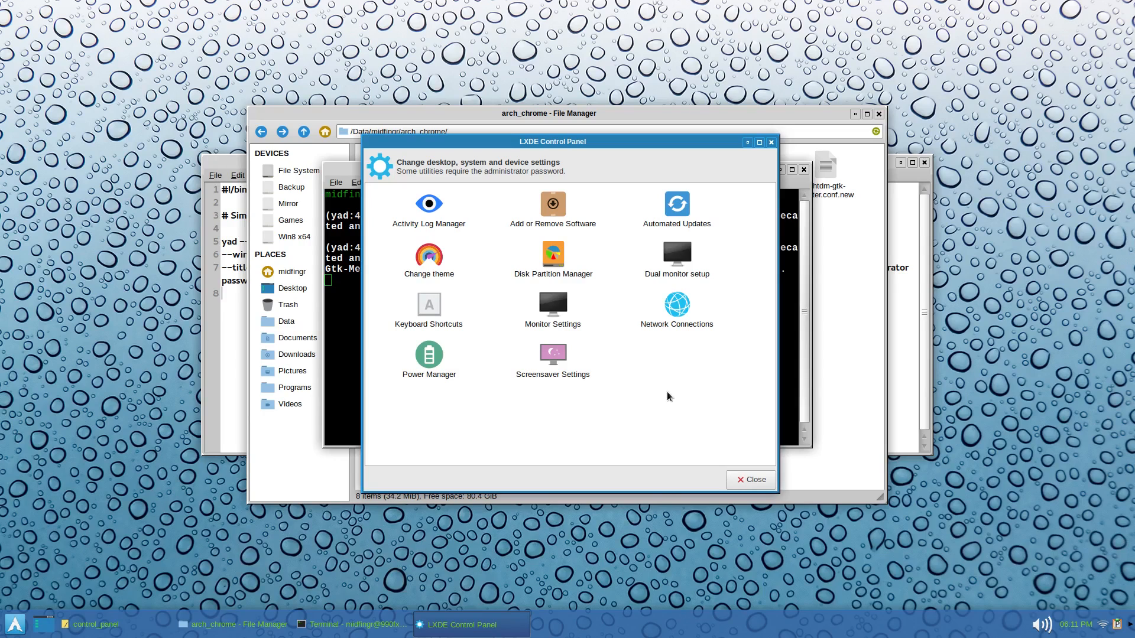
pyautogui.moveTo(613, 418)
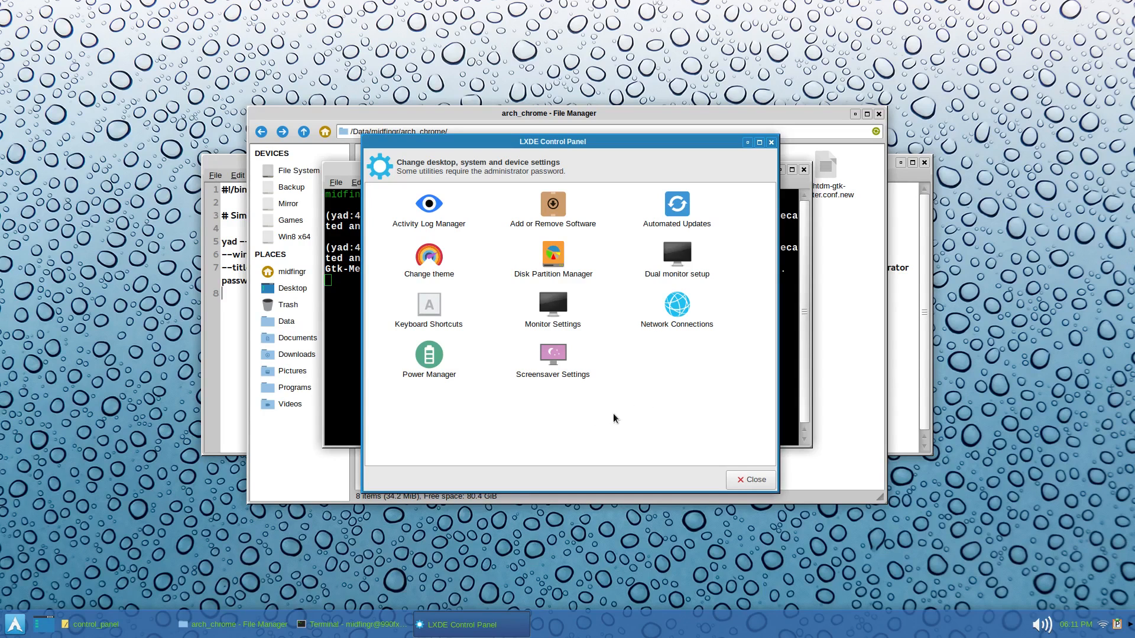
# Step: Launch Power Manager from the panel, close it, then launch Monitor Settings
pyautogui.click(427, 354)
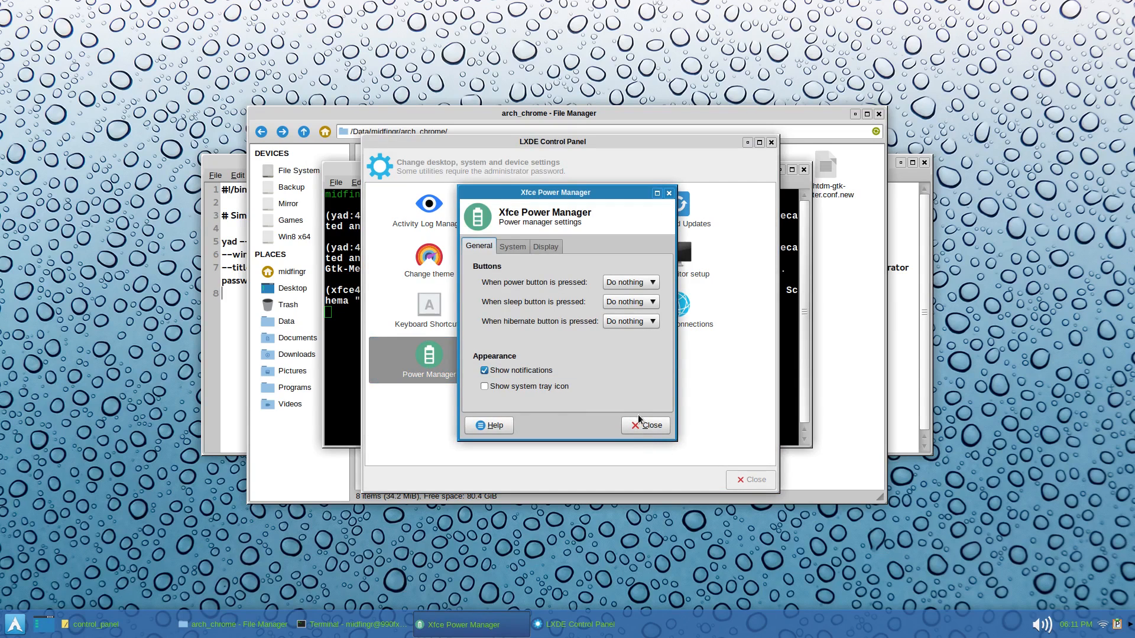
pyautogui.click(643, 424)
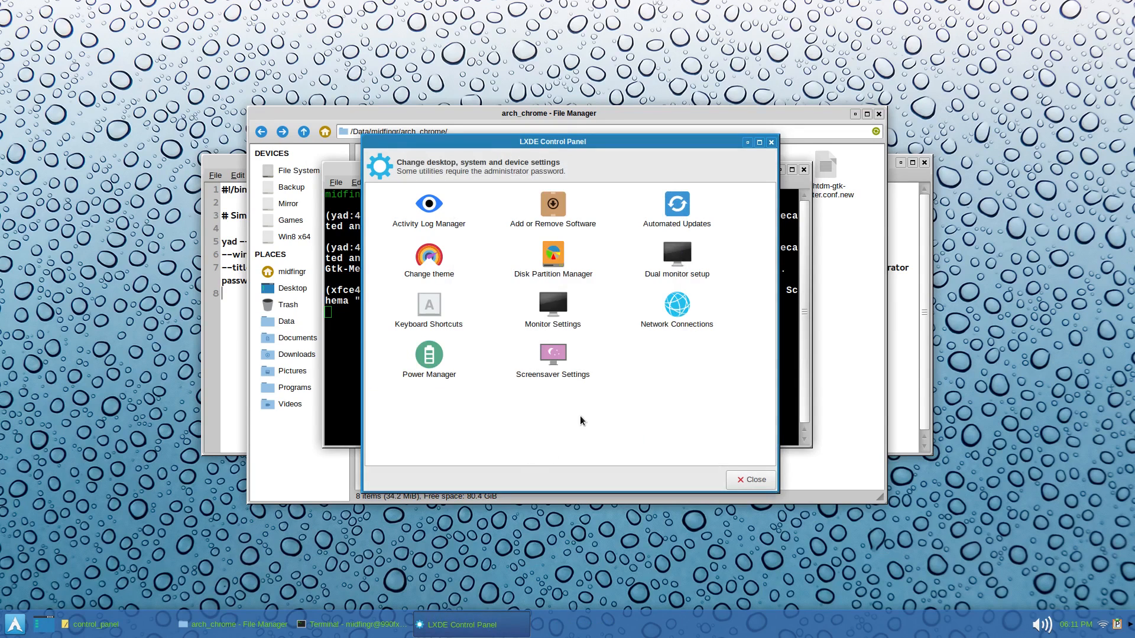
pyautogui.click(552, 309)
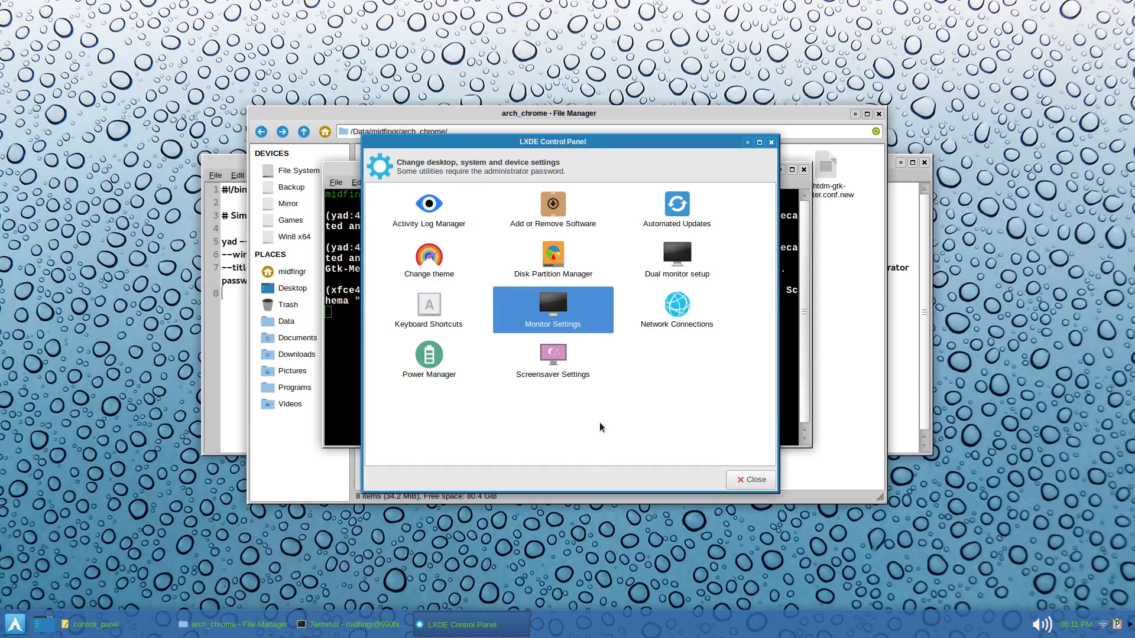
pyautogui.moveTo(691, 410)
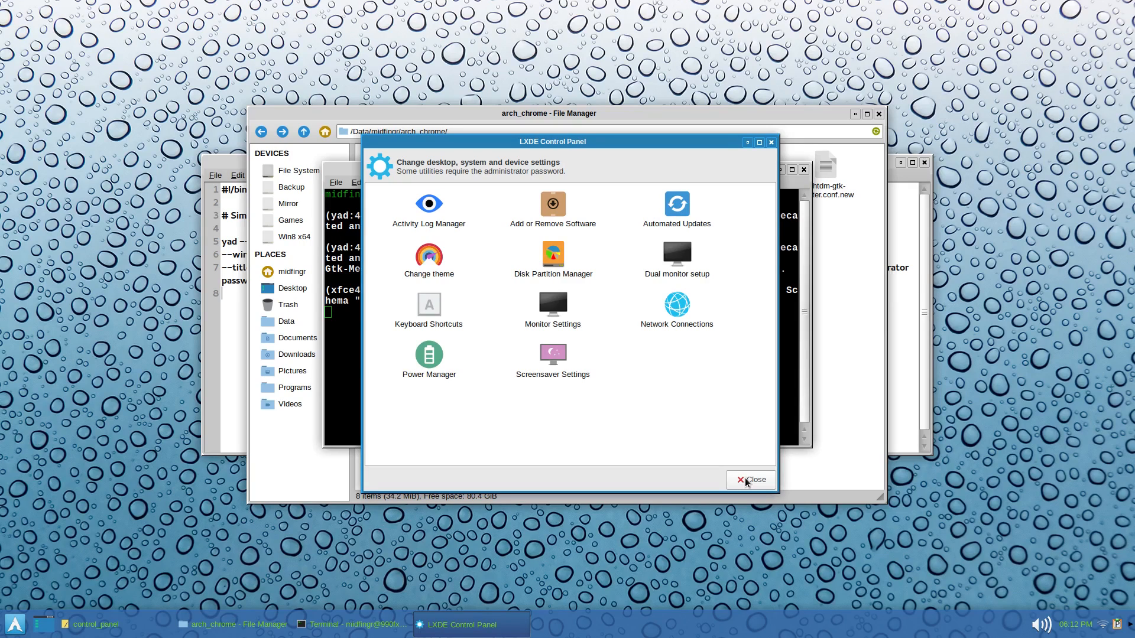
# Step: Close the LXDE Control Panel window, returning to the terminal prompt
pyautogui.click(750, 480)
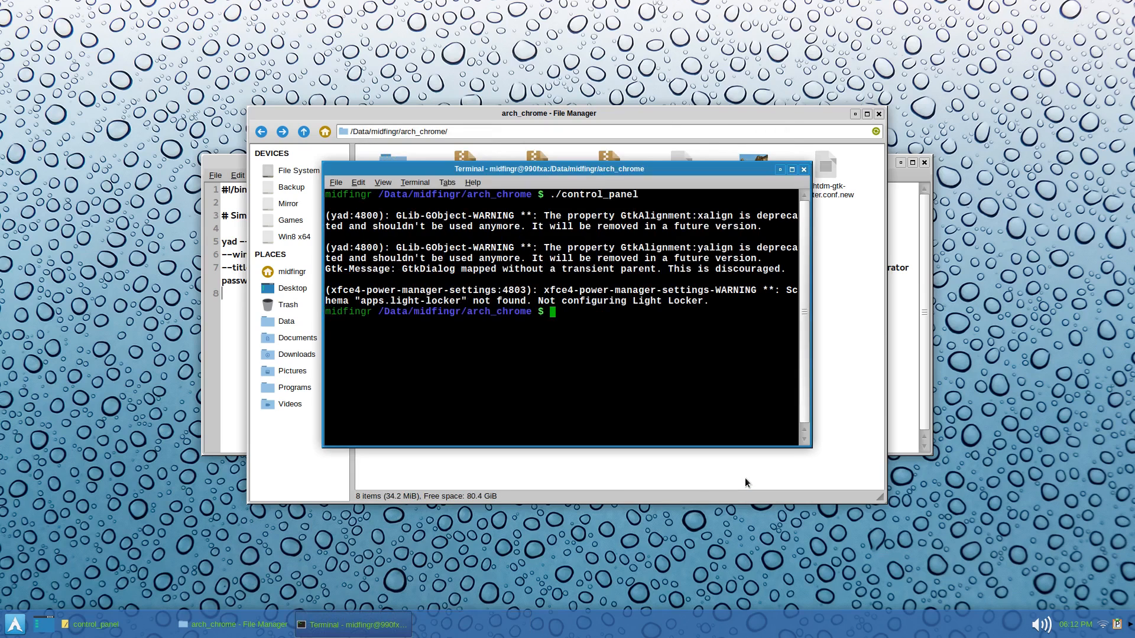
pyautogui.moveTo(630, 328)
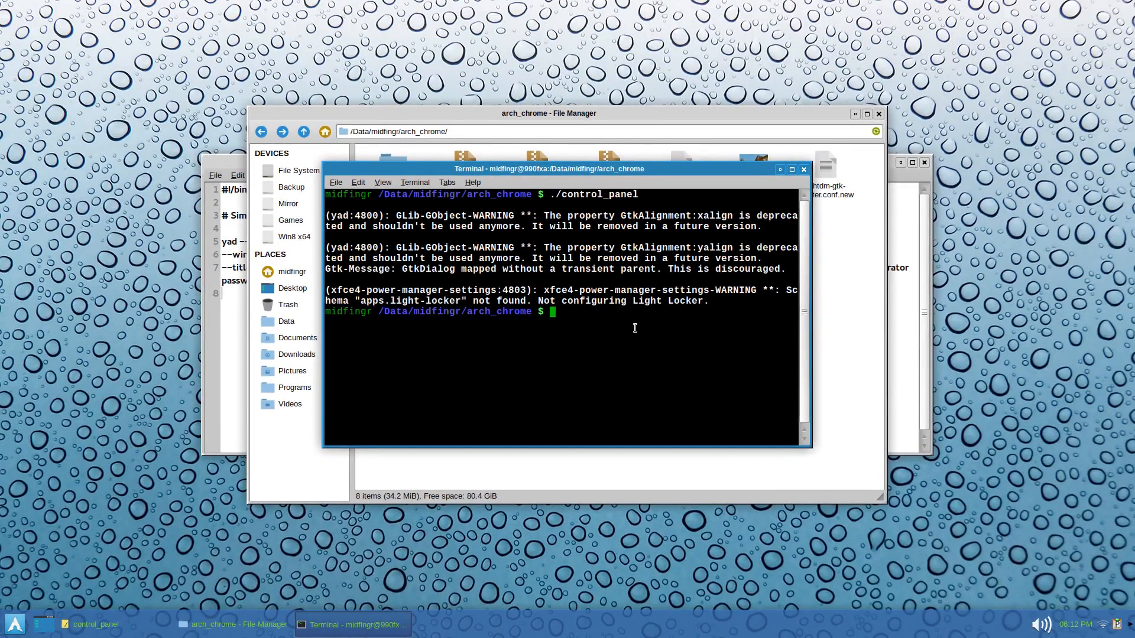
pyautogui.moveTo(635, 327)
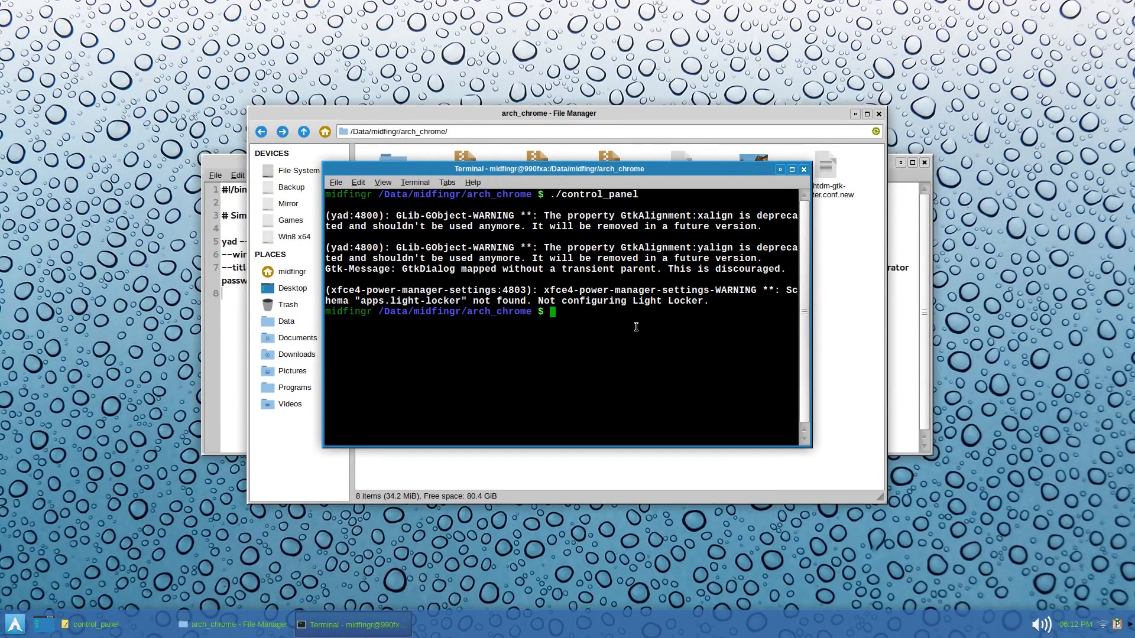